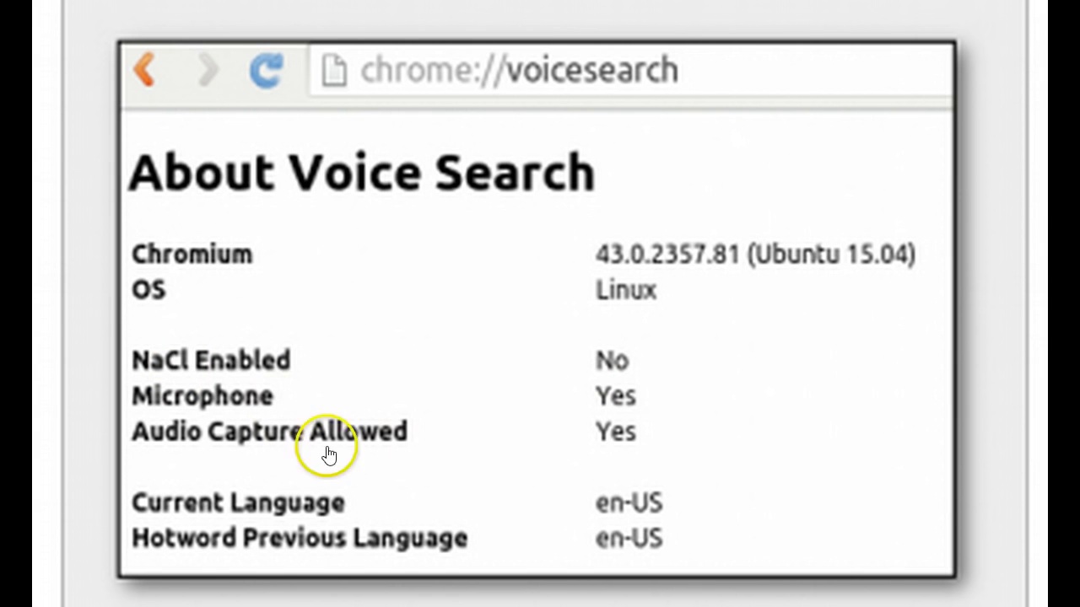
{"action": "mouse_move", "coordinate": [641, 405]}
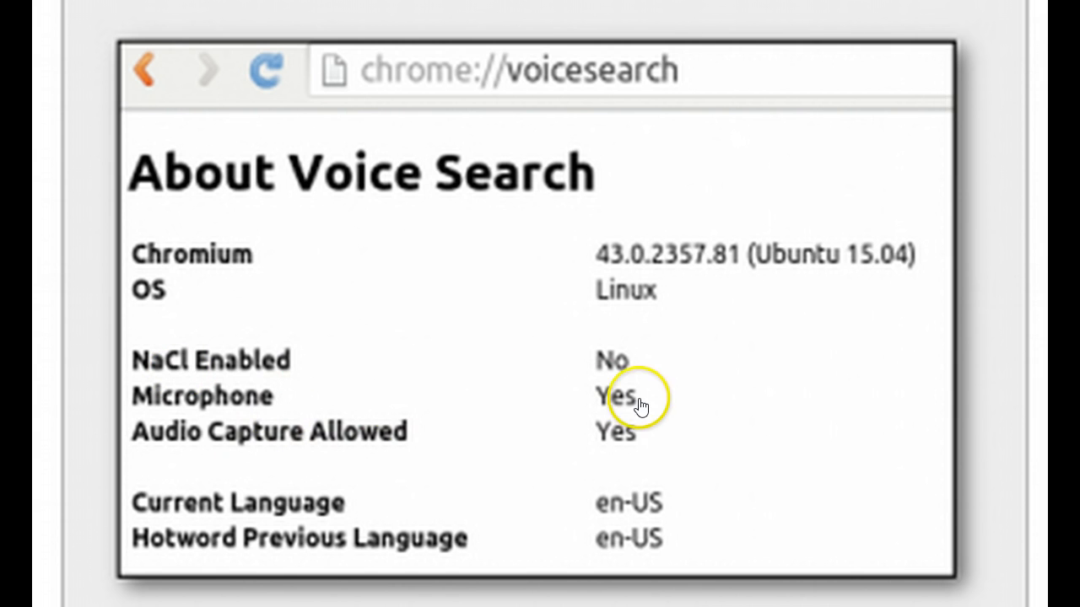
{"action": "mouse_move", "coordinate": [643, 439]}
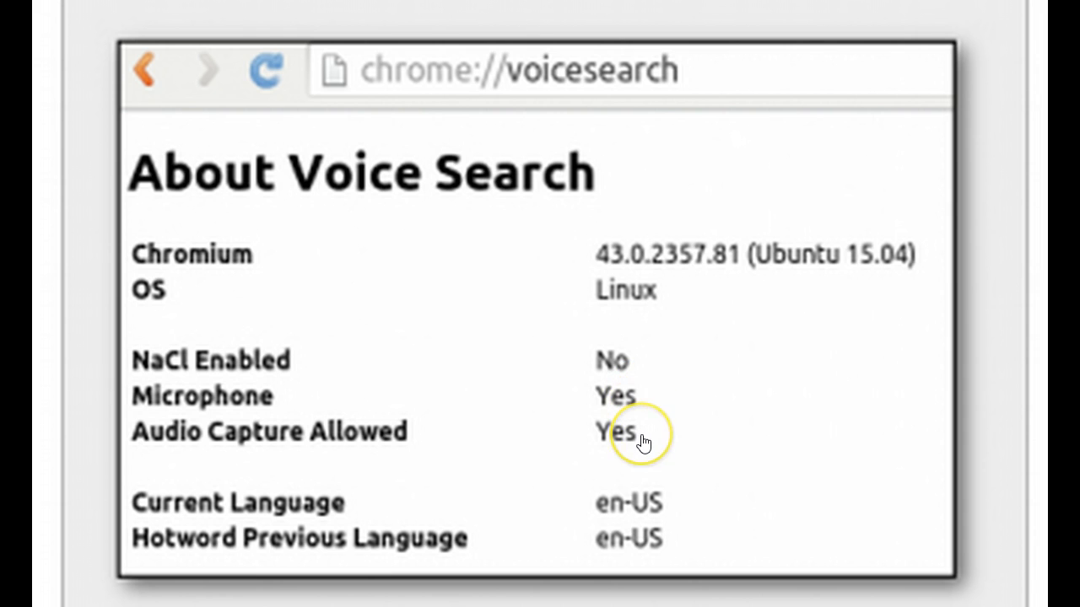